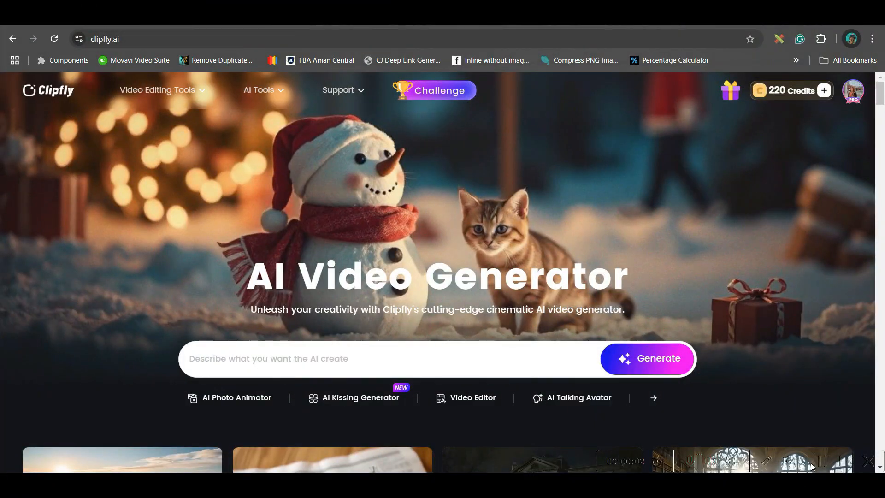
Open the Video Editing Tools menu's See All page and scroll through the free tools catalogue.
{"action": "left_click", "coordinate": [158, 90]}
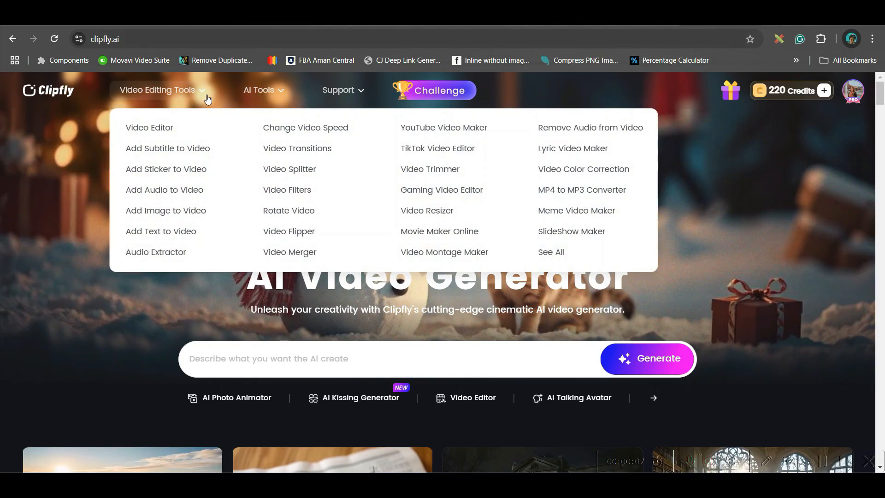
{"action": "mouse_move", "coordinate": [704, 146]}
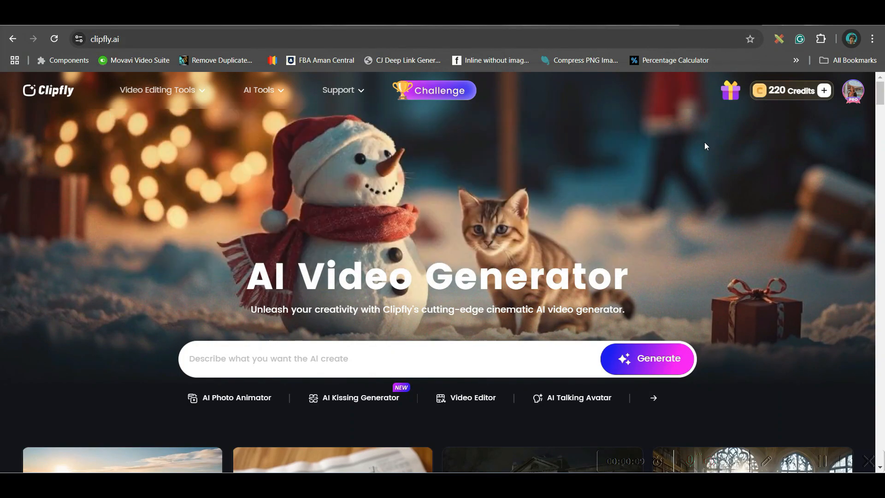
{"action": "mouse_move", "coordinate": [197, 76]}
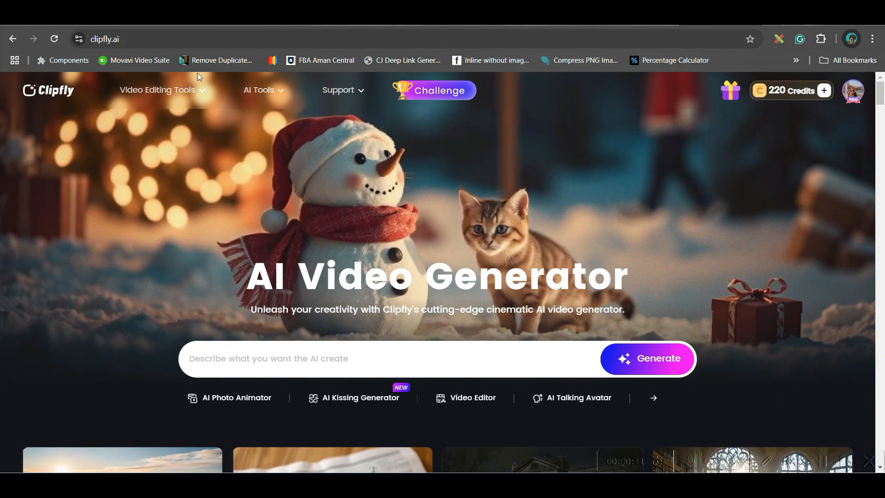
{"action": "left_click", "coordinate": [158, 90]}
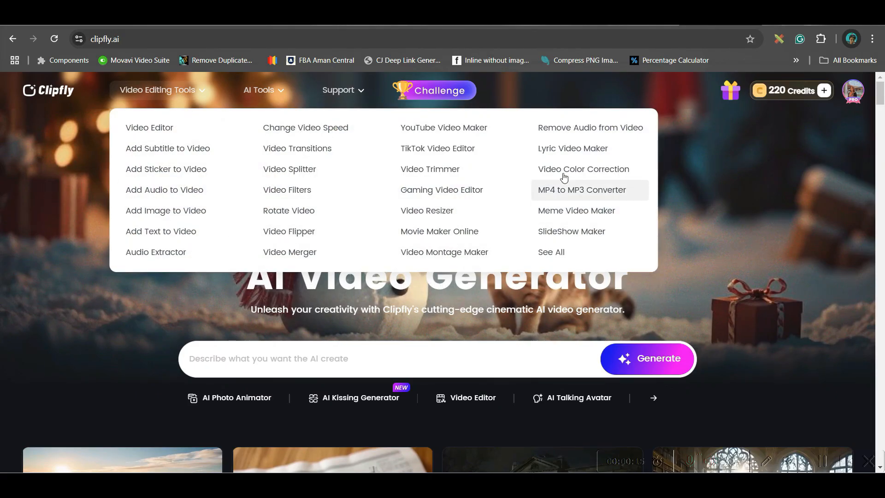
{"action": "mouse_move", "coordinate": [305, 127]}
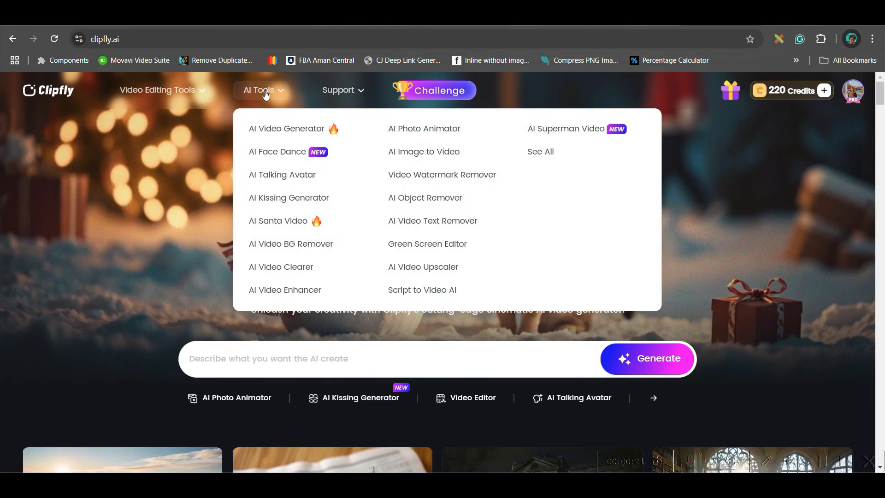
{"action": "mouse_move", "coordinate": [277, 220]}
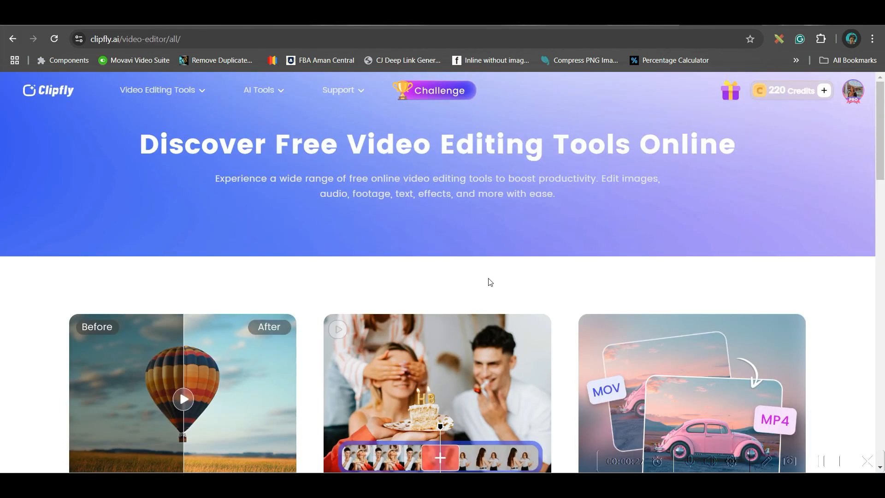
{"action": "scroll", "scroll_direction": "down", "scroll_amount": 3}
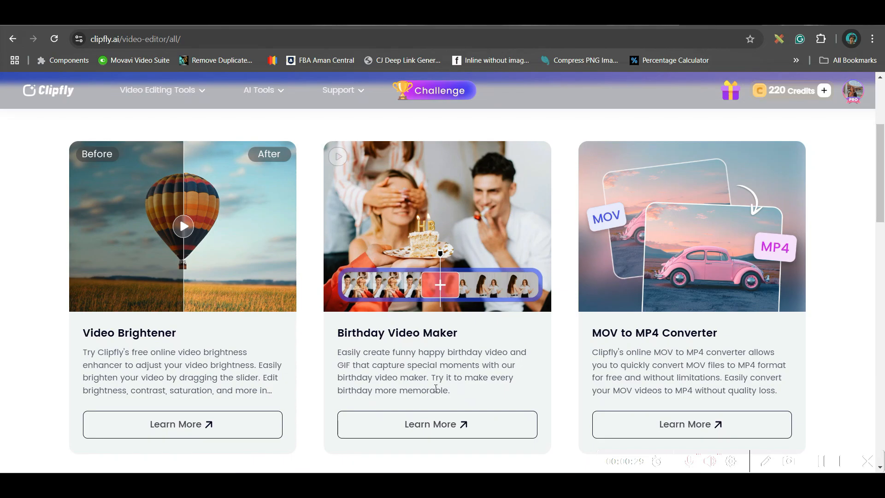
{"action": "scroll", "scroll_direction": "down", "scroll_amount": 3}
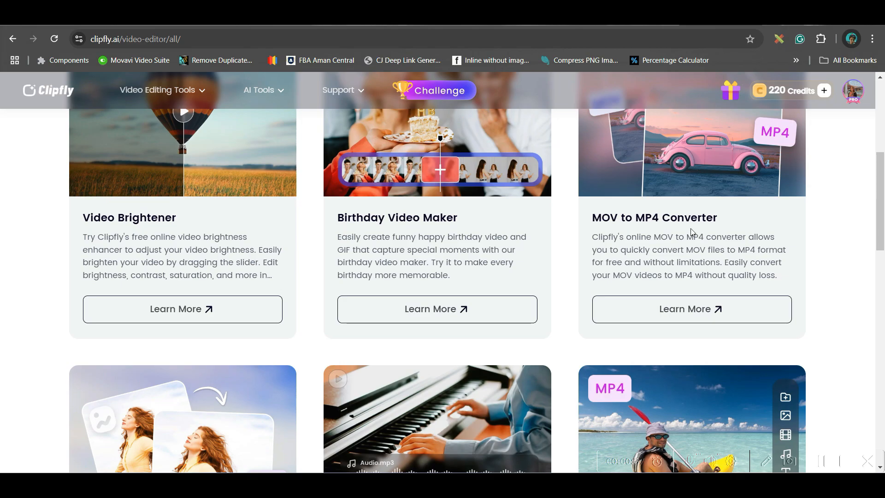
{"action": "scroll", "scroll_direction": "down", "scroll_amount": 3}
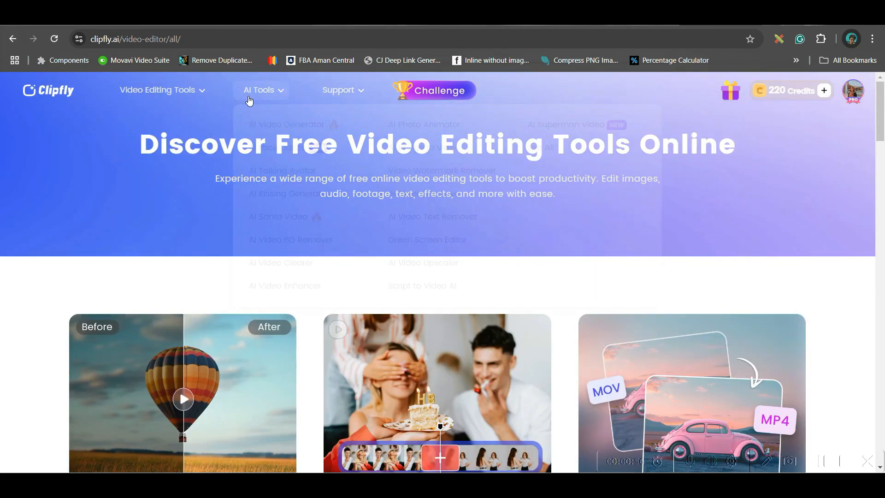
Go to the AI Video Generator page from the AI Tools menu.
{"action": "left_click", "coordinate": [259, 89]}
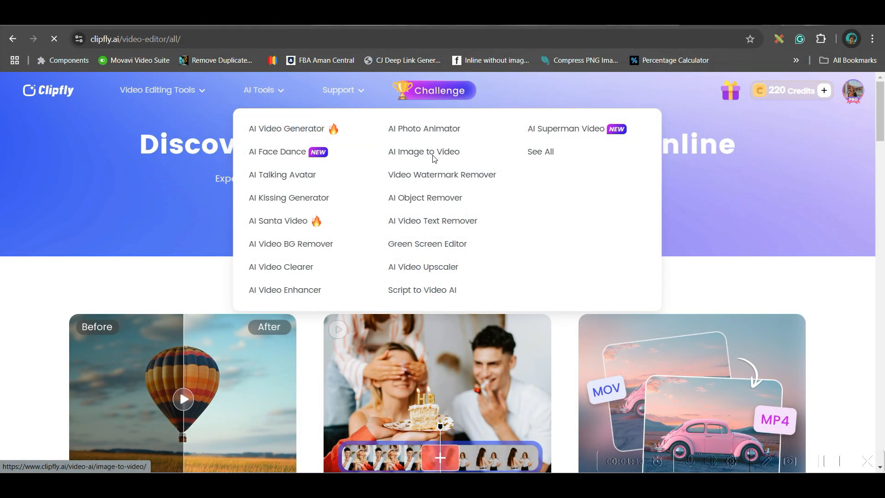
{"action": "left_click", "coordinate": [287, 129]}
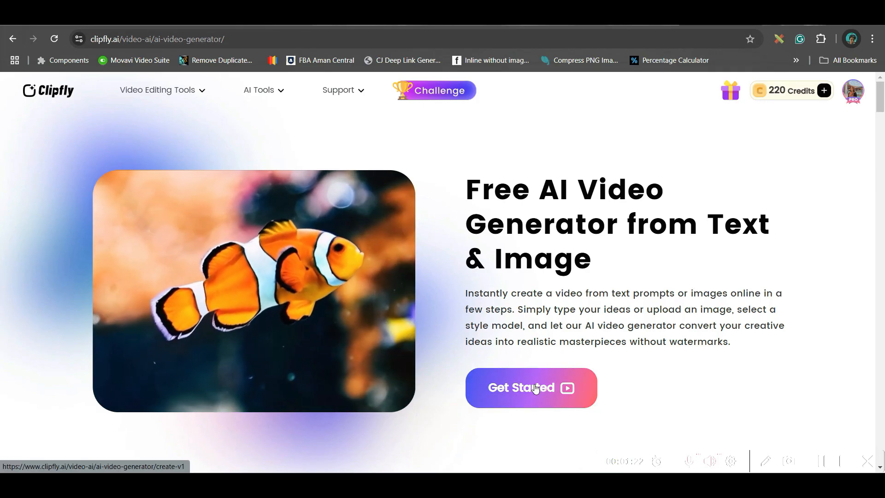
Start the generator and pick the dense-forest lightning prompt from Inspiration, leaving negative prompts off.
{"action": "left_click", "coordinate": [529, 387]}
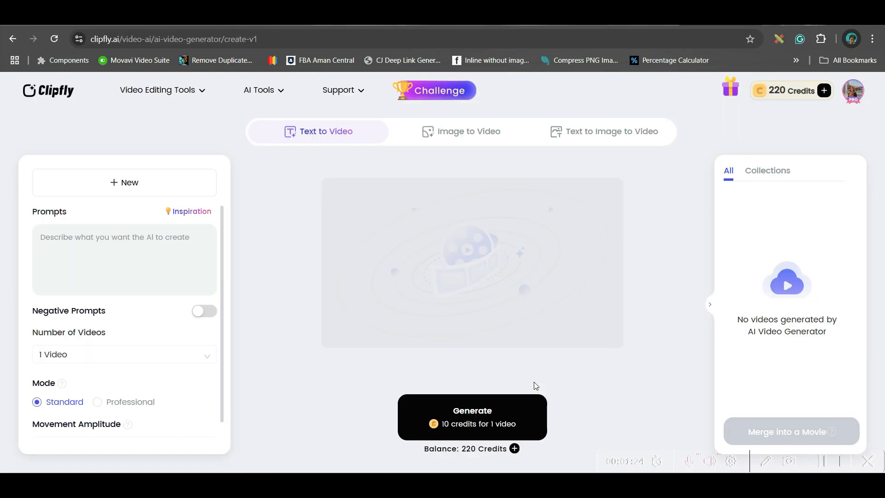
{"action": "mouse_move", "coordinate": [185, 225]}
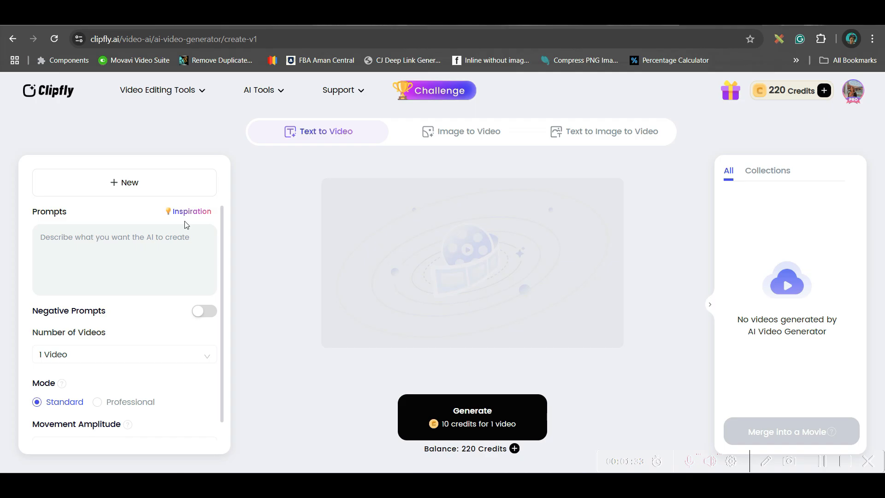
{"action": "left_click", "coordinate": [192, 211]}
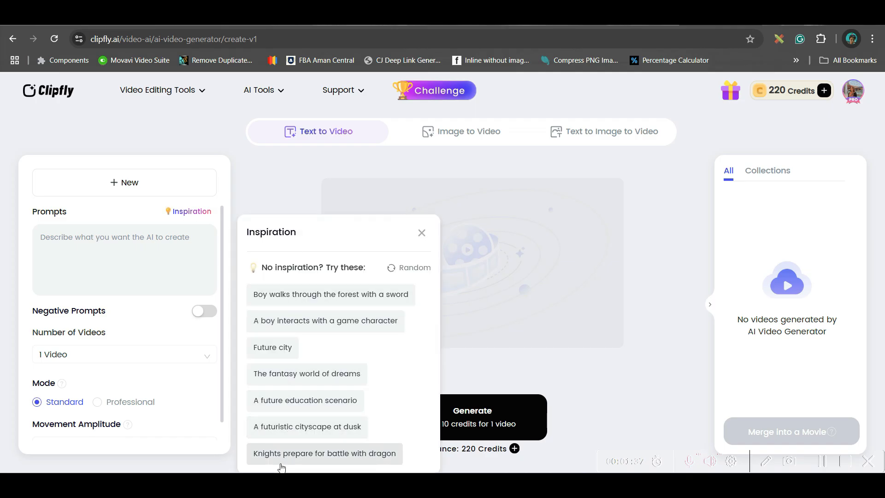
{"action": "mouse_move", "coordinate": [314, 311]}
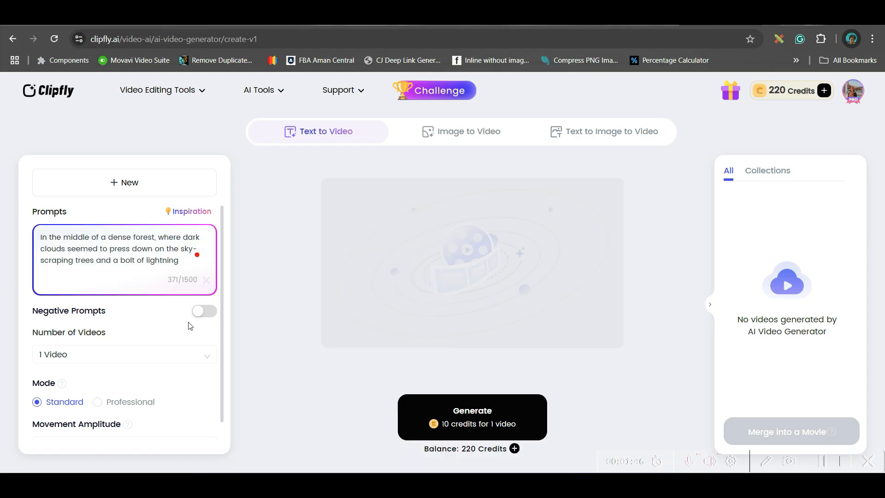
{"action": "left_click", "coordinate": [203, 311]}
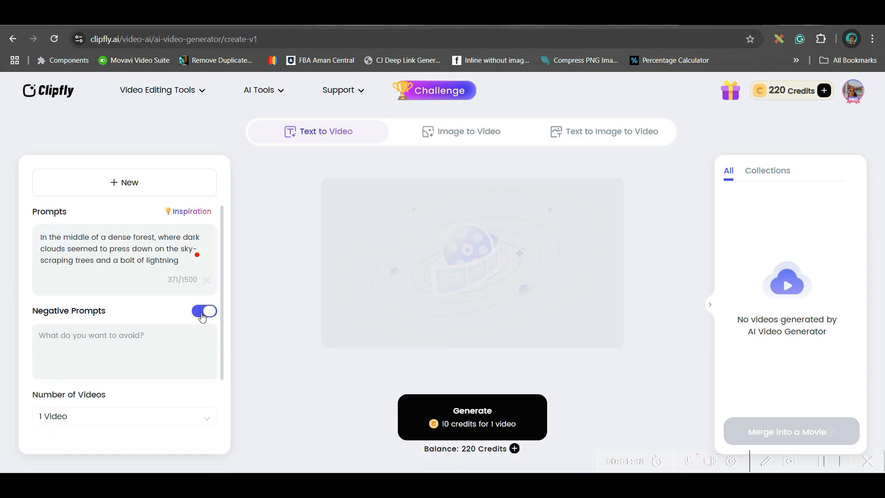
{"action": "left_click", "coordinate": [204, 310]}
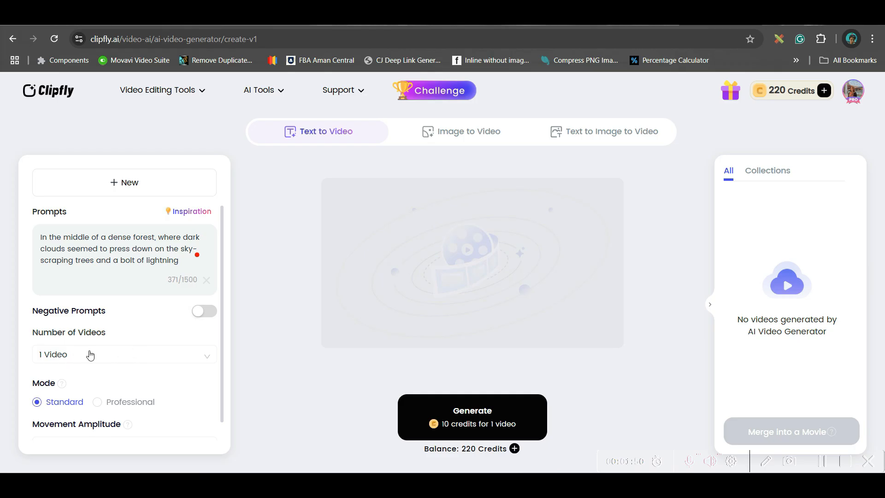
Keep the count at 1 Video and choose Professional mode with Movement Amplitude on Auto.
{"action": "left_click", "coordinate": [124, 354]}
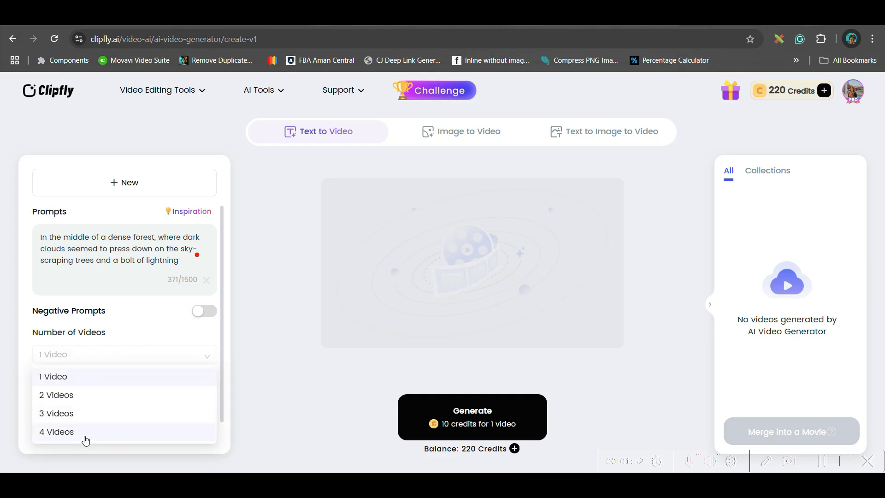
{"action": "left_click", "coordinate": [52, 376]}
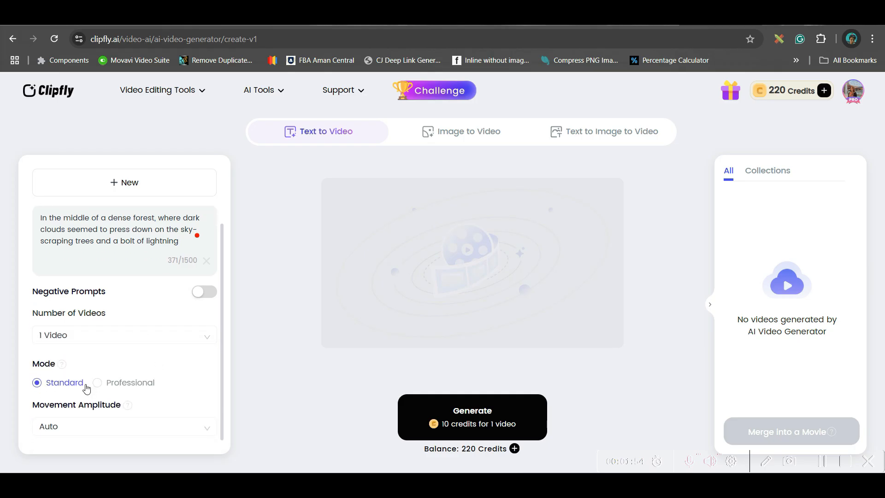
{"action": "mouse_move", "coordinate": [91, 388]}
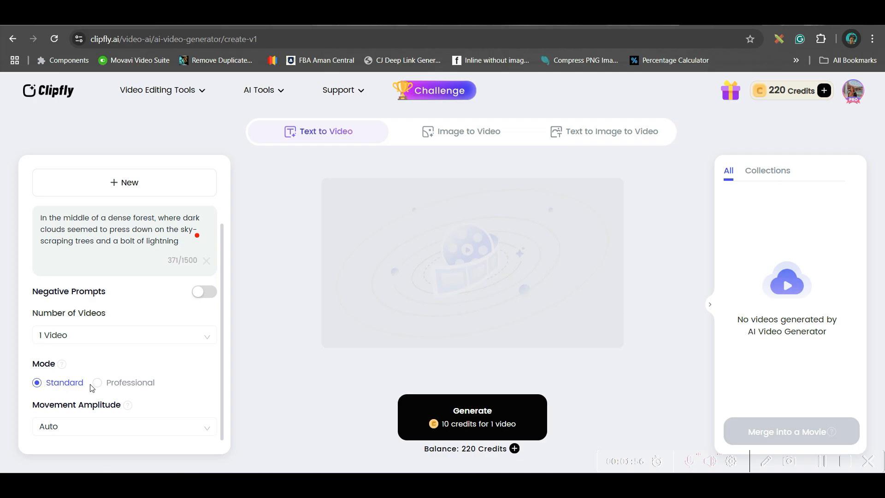
{"action": "mouse_move", "coordinate": [96, 382]}
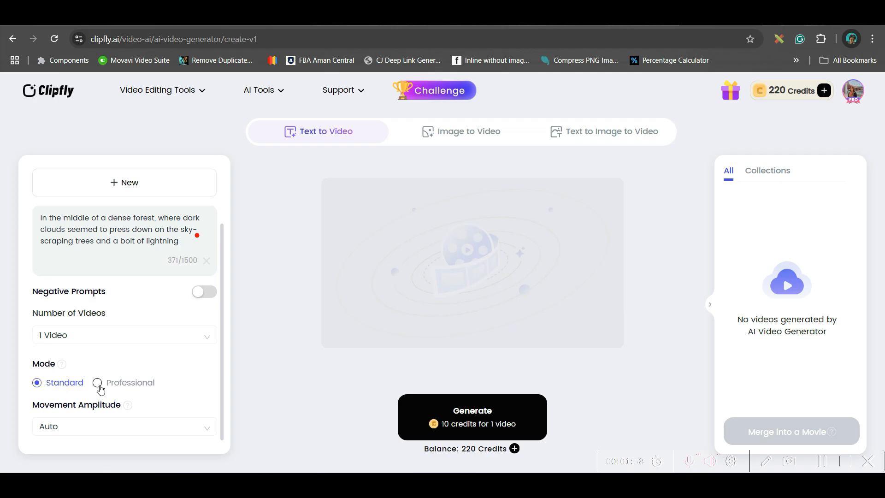
{"action": "left_click", "coordinate": [97, 381]}
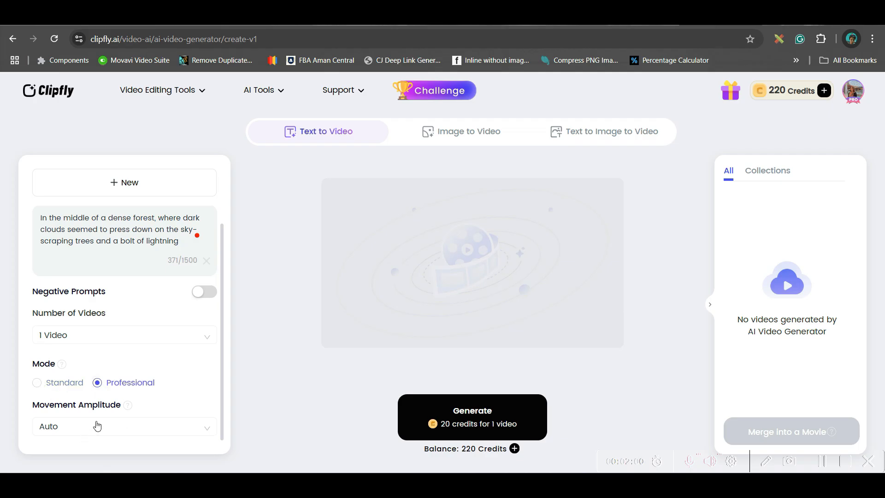
{"action": "left_click", "coordinate": [123, 426]}
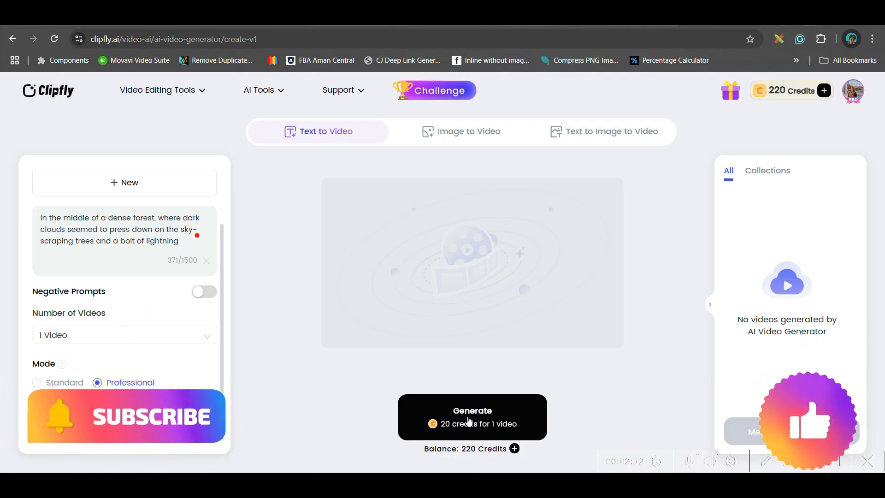
Generate the forest clip and open its preview with Download and Edit Now options.
{"action": "left_click", "coordinate": [472, 417]}
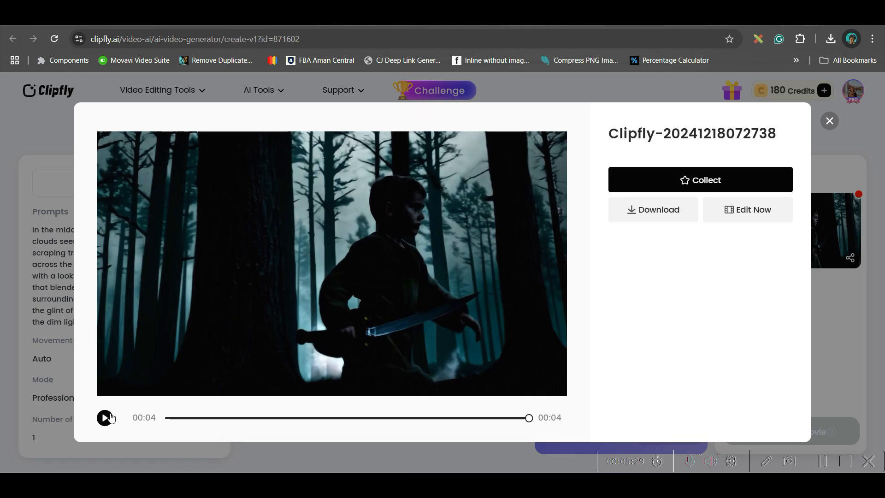
{"action": "left_click", "coordinate": [653, 209]}
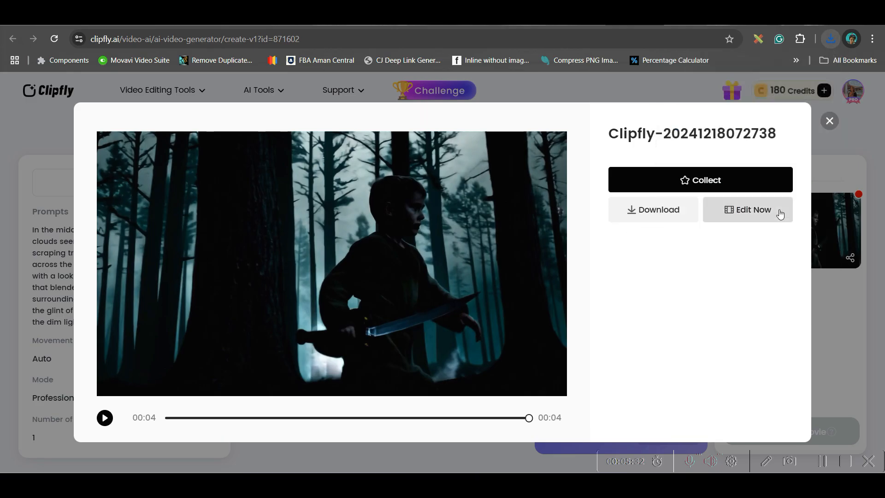
Load the forest clip in the editor and browse the Effect, Video and Audio libraries.
{"action": "left_click", "coordinate": [747, 210]}
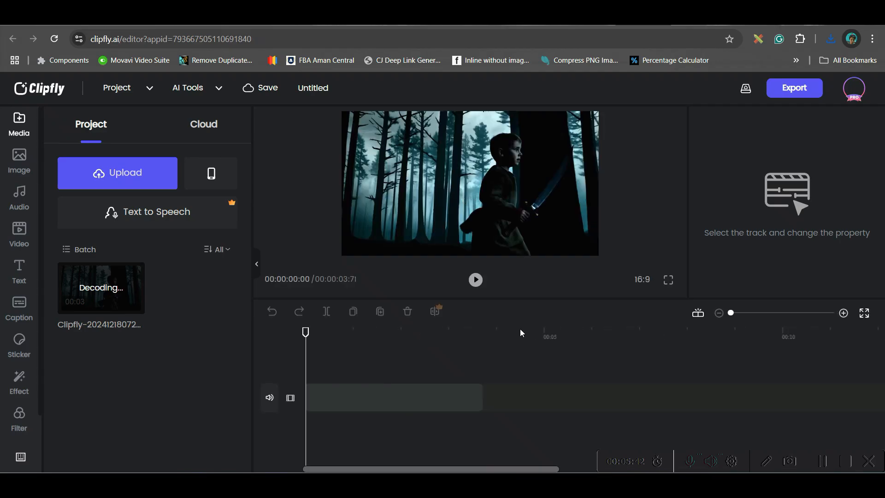
{"action": "mouse_move", "coordinate": [109, 233]}
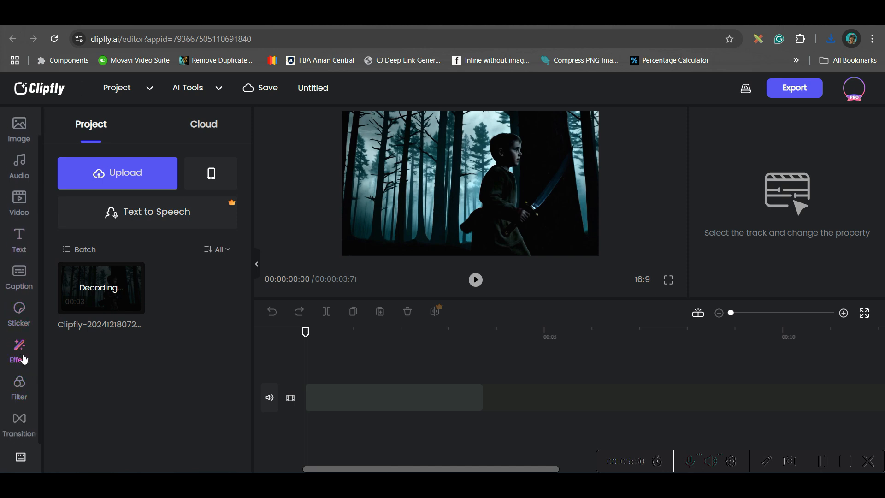
{"action": "left_click", "coordinate": [19, 350]}
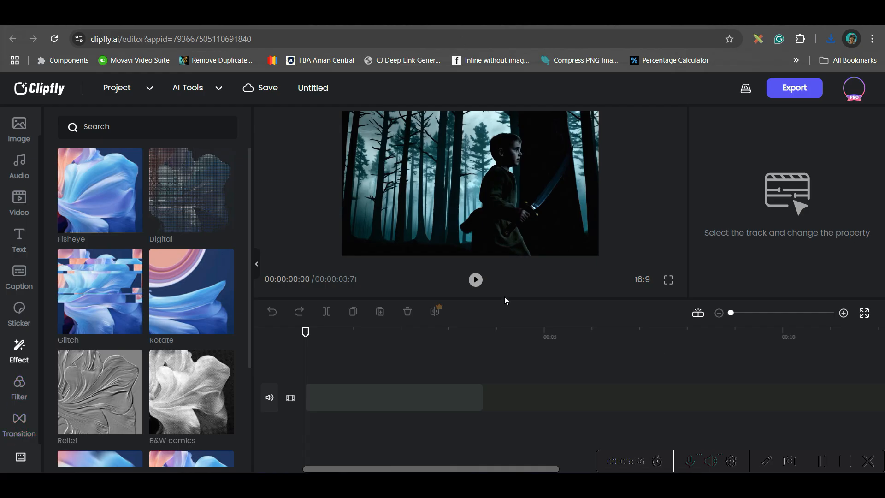
{"action": "left_click", "coordinate": [19, 202]}
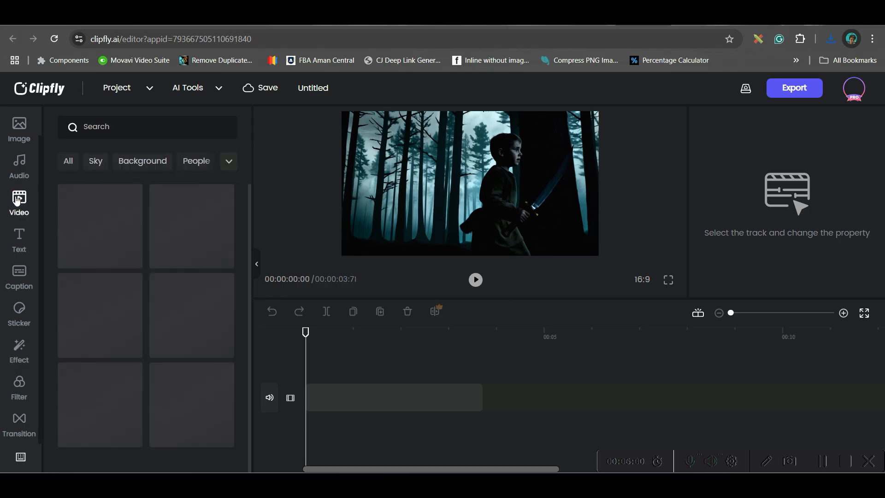
{"action": "left_click", "coordinate": [19, 167]}
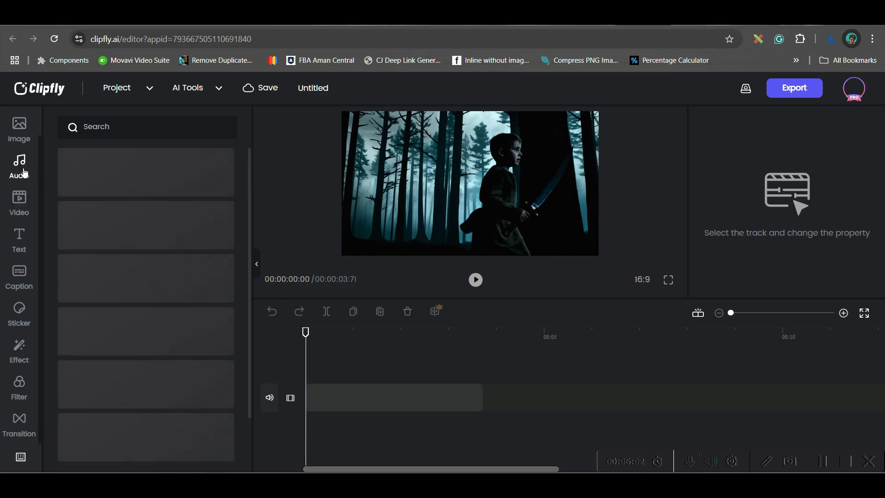
Go to My WorkSpace from the profile menu and view My AI Creations.
{"action": "left_click", "coordinate": [19, 165]}
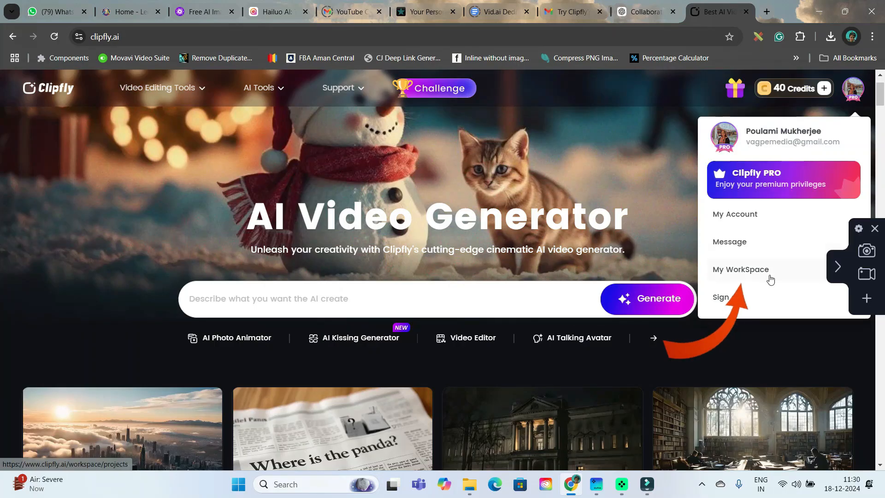
{"action": "left_click", "coordinate": [740, 269]}
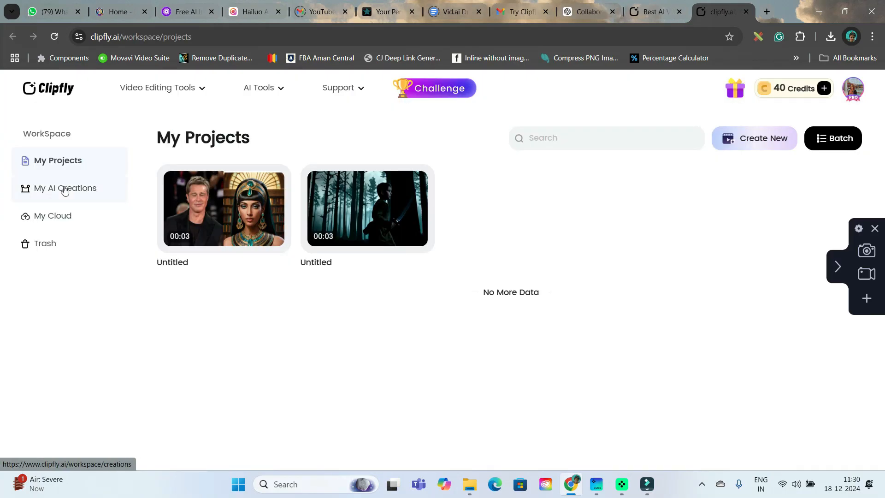
{"action": "left_click", "coordinate": [65, 188]}
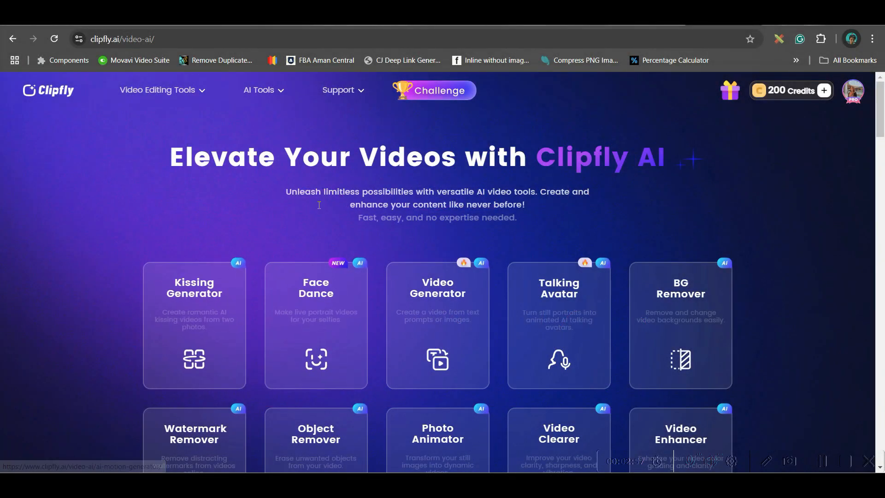
Start the Kissing Generator and upload the first portrait, the man in black.
{"action": "left_click", "coordinate": [259, 89]}
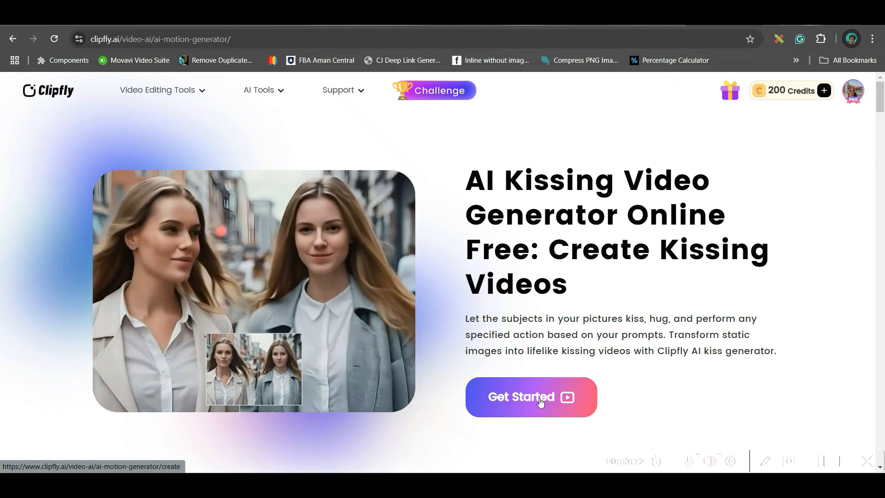
{"action": "left_click", "coordinate": [530, 396]}
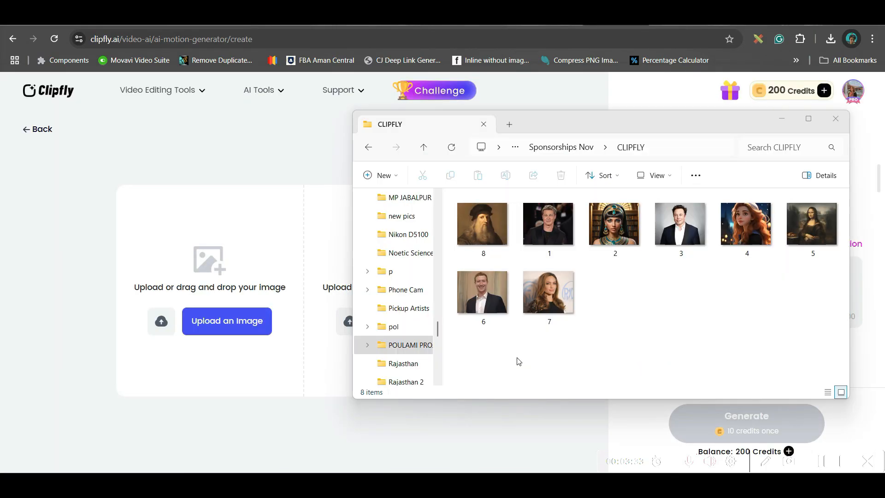
{"action": "mouse_move", "coordinate": [556, 199]}
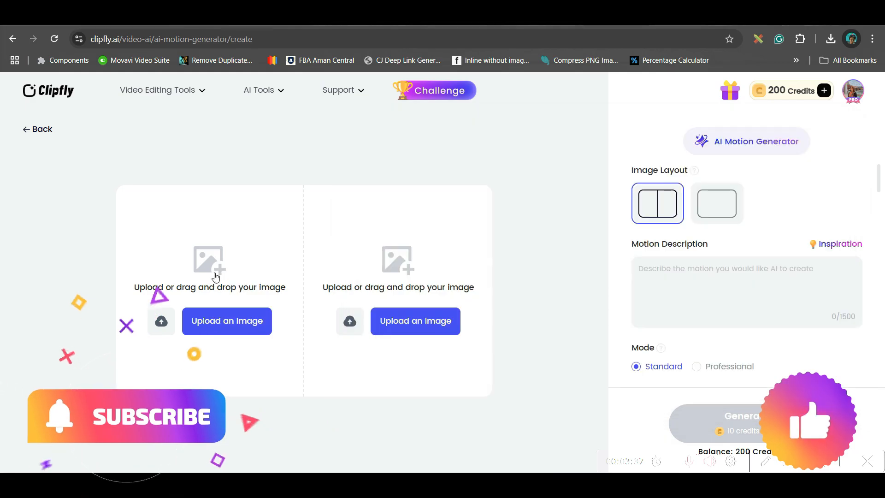
{"action": "left_click", "coordinate": [227, 321]}
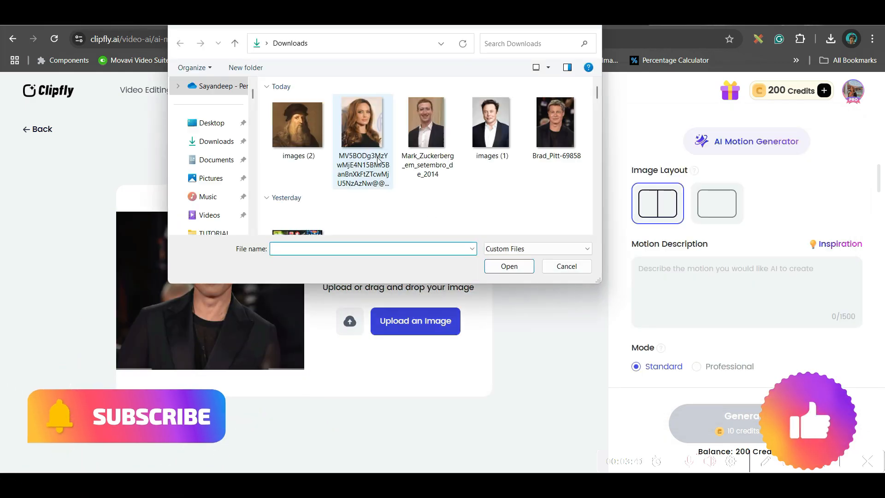
{"action": "double_click", "coordinate": [363, 124]}
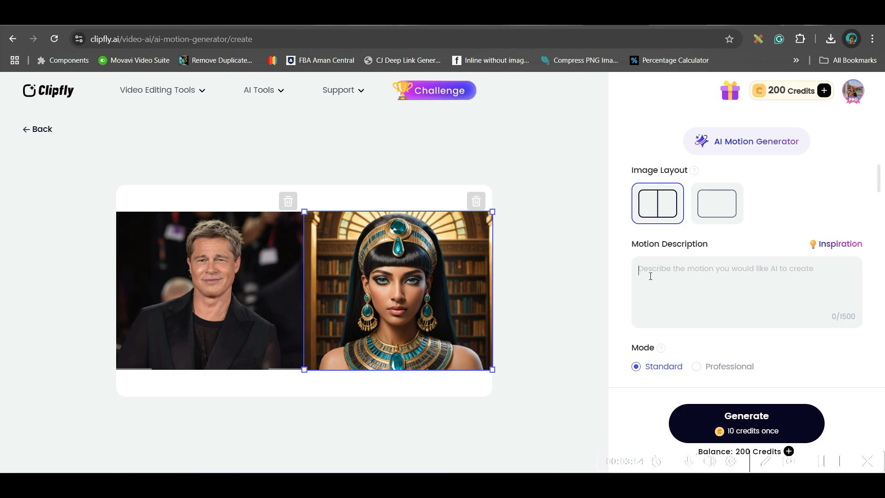
Begin the motion description and scroll through the background options in Professional mode.
{"action": "left_click", "coordinate": [840, 243]}
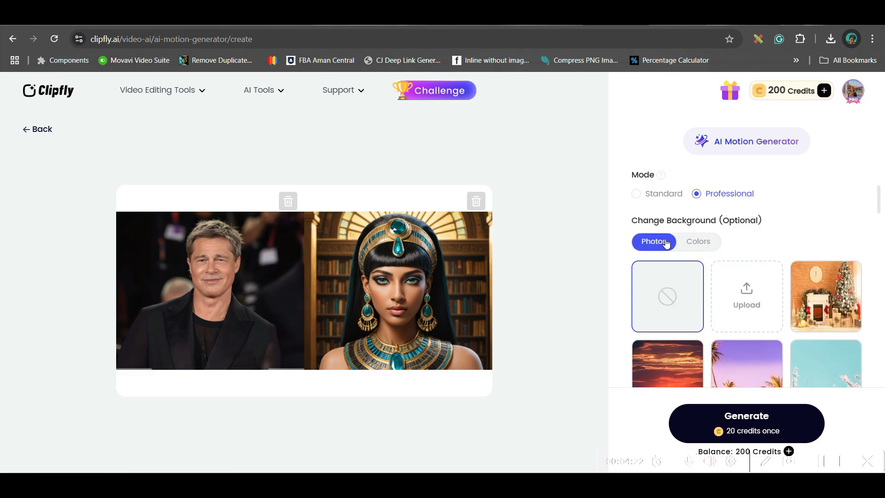
{"action": "scroll", "scroll_direction": "down", "scroll_amount": 3}
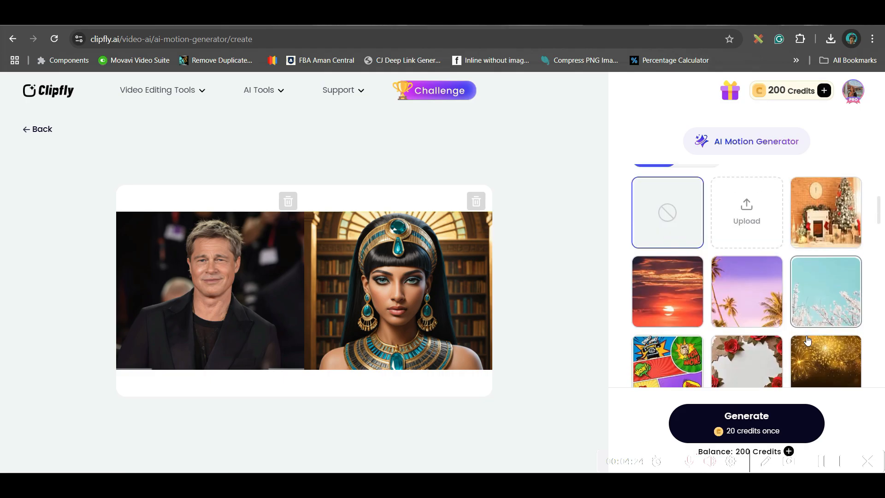
{"action": "scroll", "scroll_direction": "down", "scroll_amount": 3}
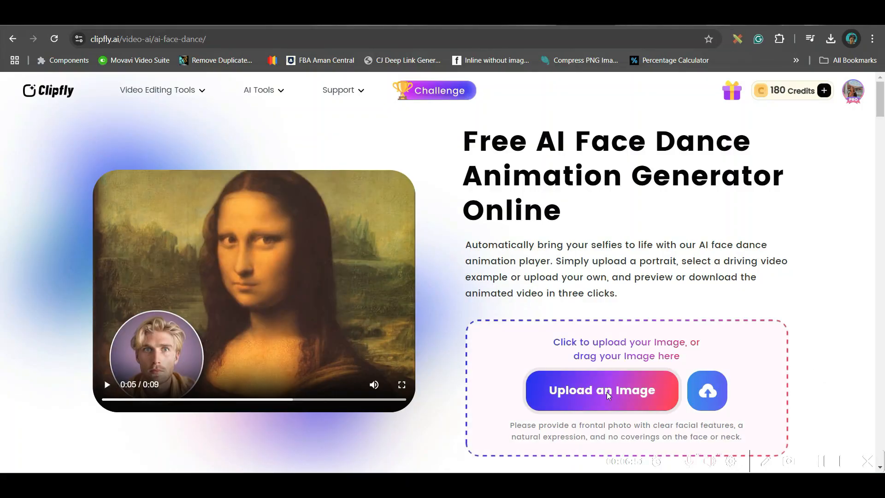
Upload the Mona Lisa portrait to Face Dance and choose the Santa-hat motion.
{"action": "left_click", "coordinate": [601, 390]}
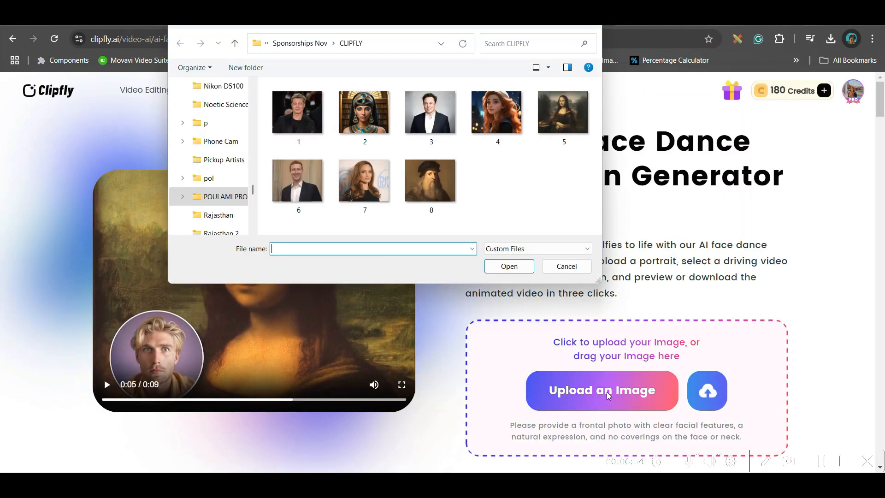
{"action": "left_click", "coordinate": [365, 112]}
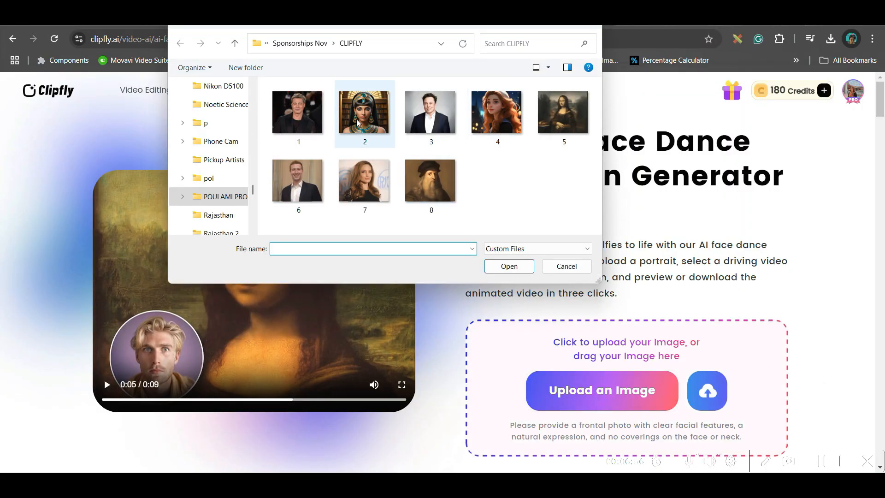
{"action": "left_click", "coordinate": [562, 111]}
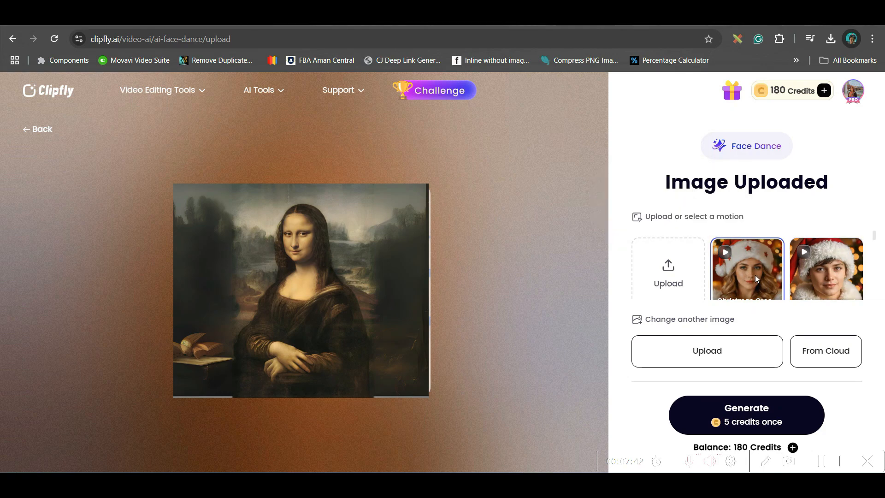
{"action": "left_click", "coordinate": [745, 413]}
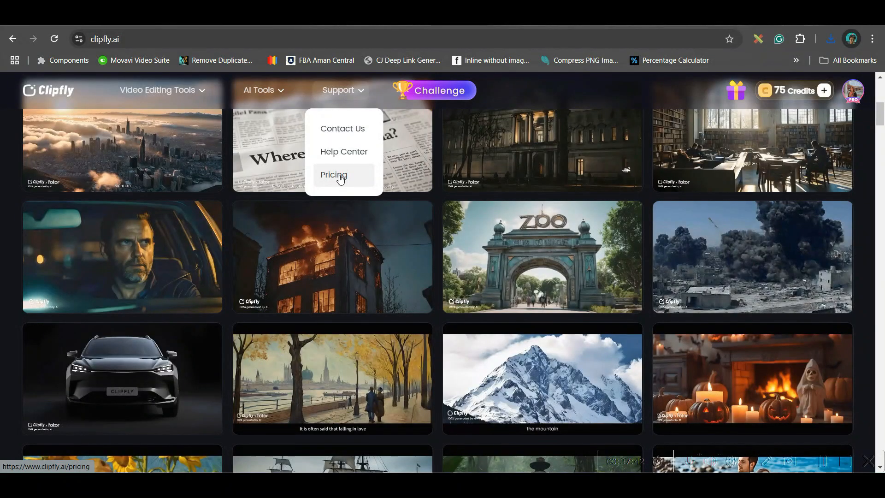
View the Pricing page's Credits Plans with per-feature credit costs.
{"action": "left_click", "coordinate": [334, 174]}
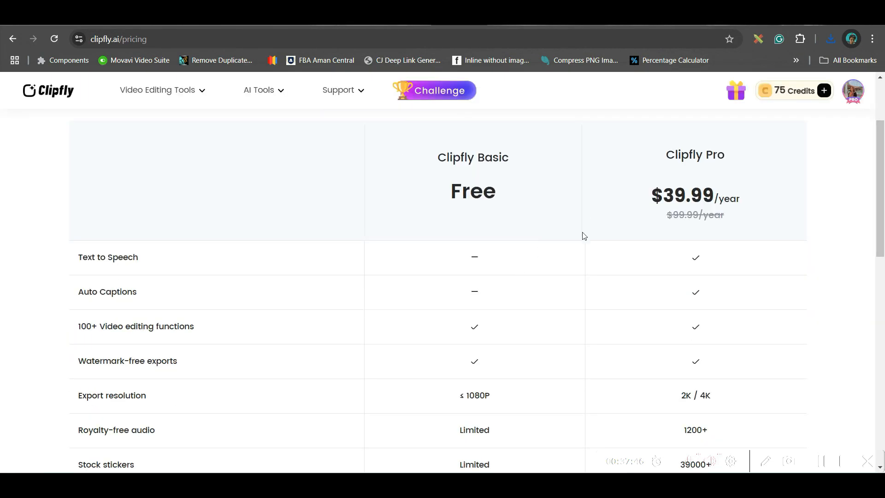
{"action": "mouse_move", "coordinate": [477, 162]}
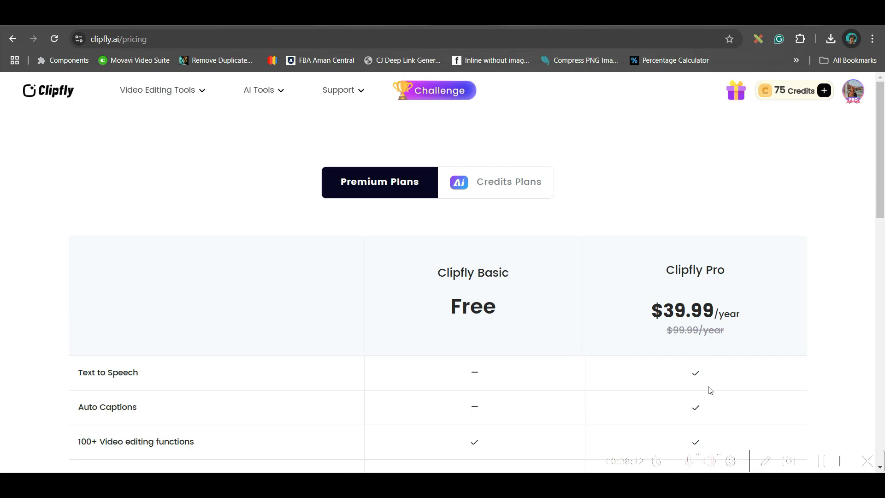
{"action": "scroll", "scroll_direction": "down", "scroll_amount": 3}
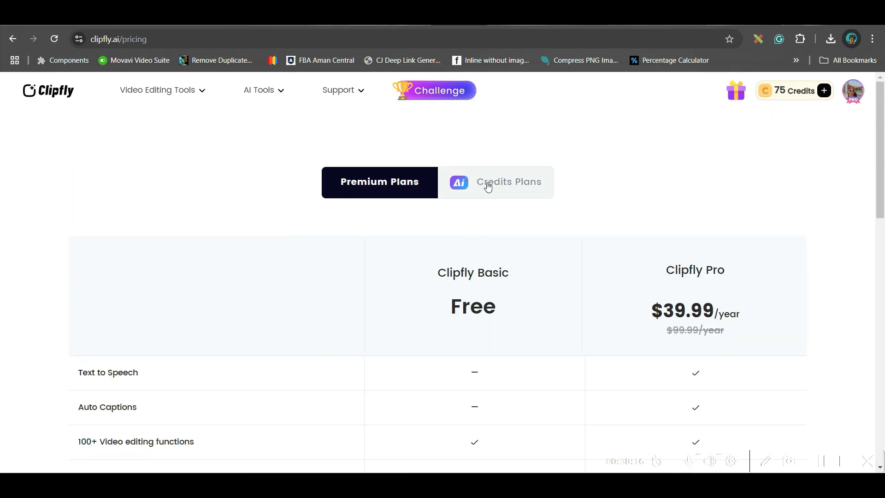
{"action": "left_click", "coordinate": [496, 182]}
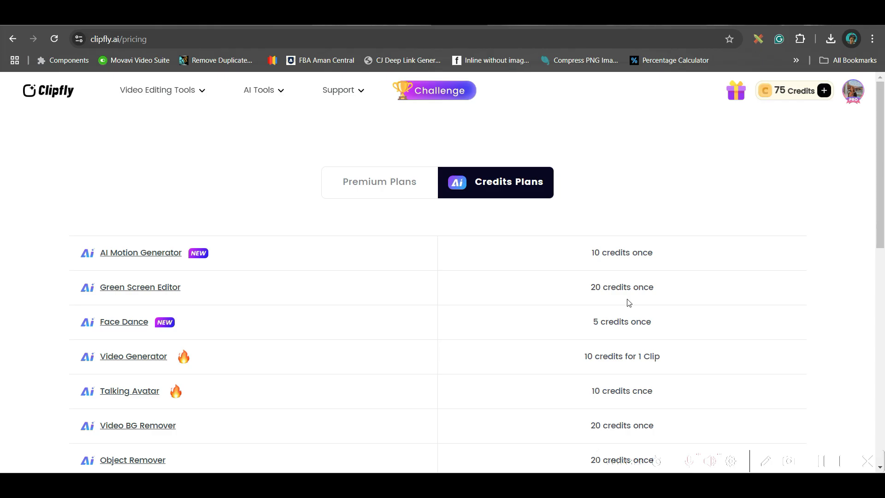
{"action": "left_click", "coordinate": [601, 397]}
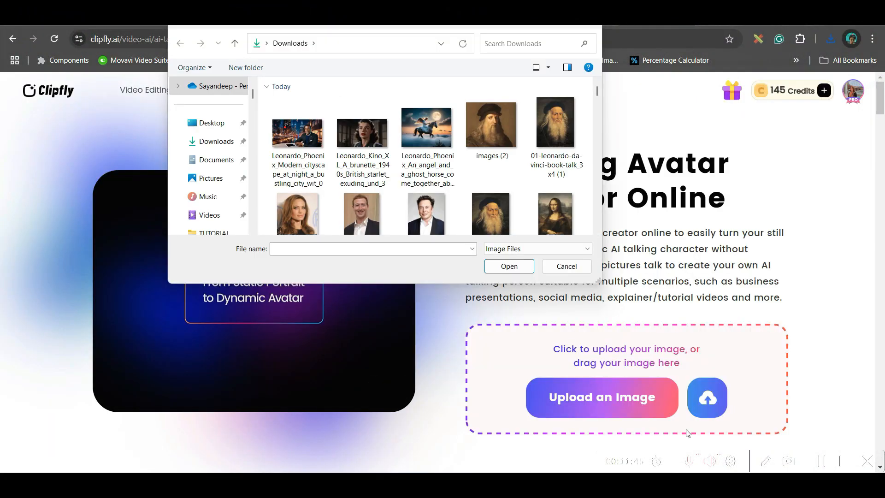
Upload the man-in-the-city image and settle on the Text to Speech script option.
{"action": "left_click", "coordinate": [298, 131]}
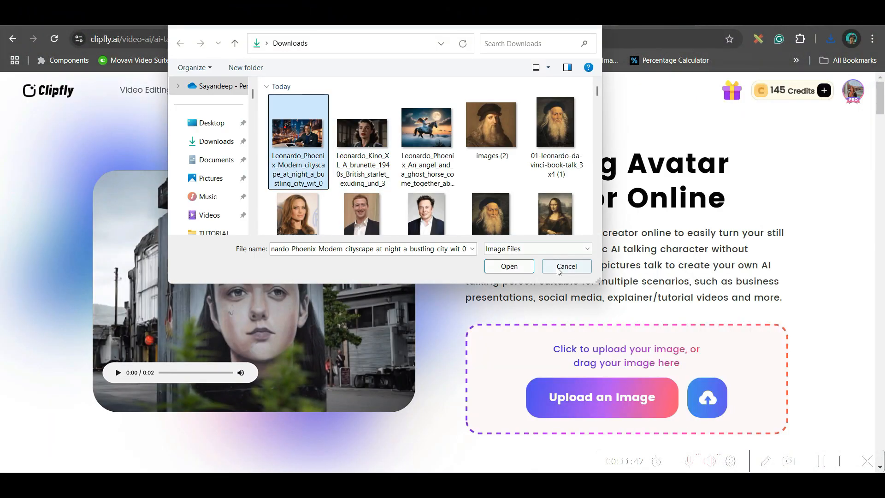
{"action": "left_click", "coordinate": [507, 265]}
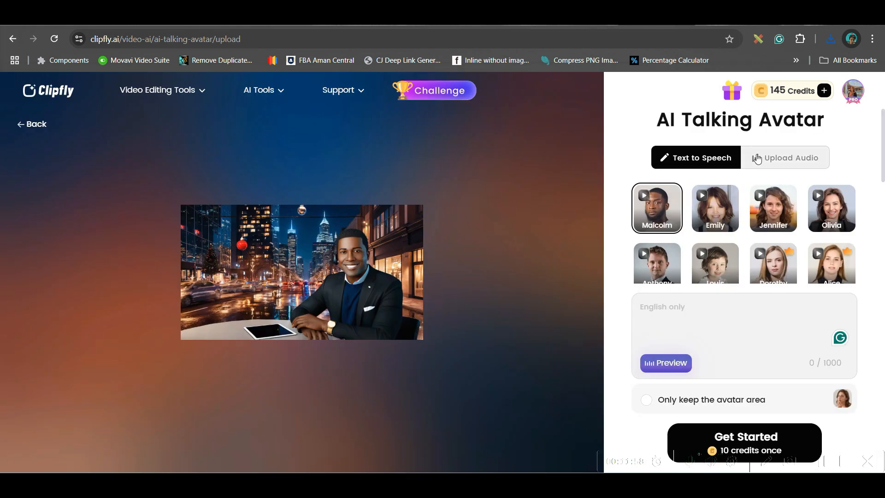
{"action": "left_click", "coordinate": [790, 157]}
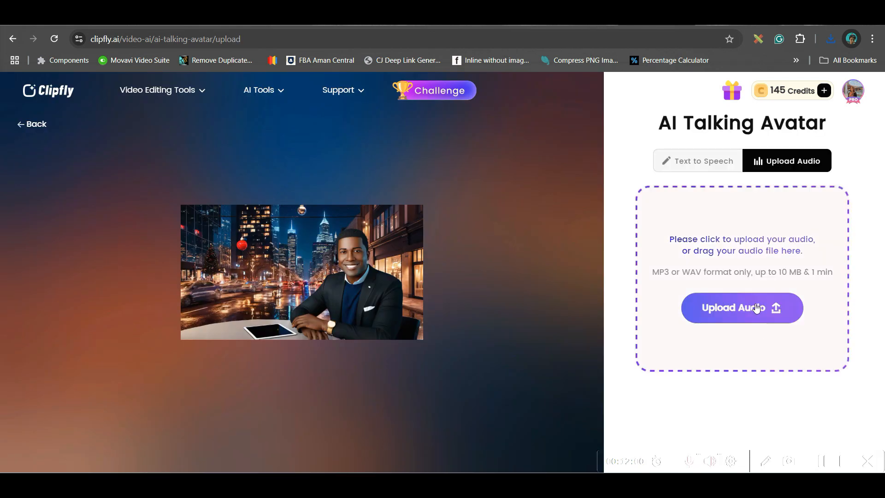
{"action": "left_click", "coordinate": [702, 161]}
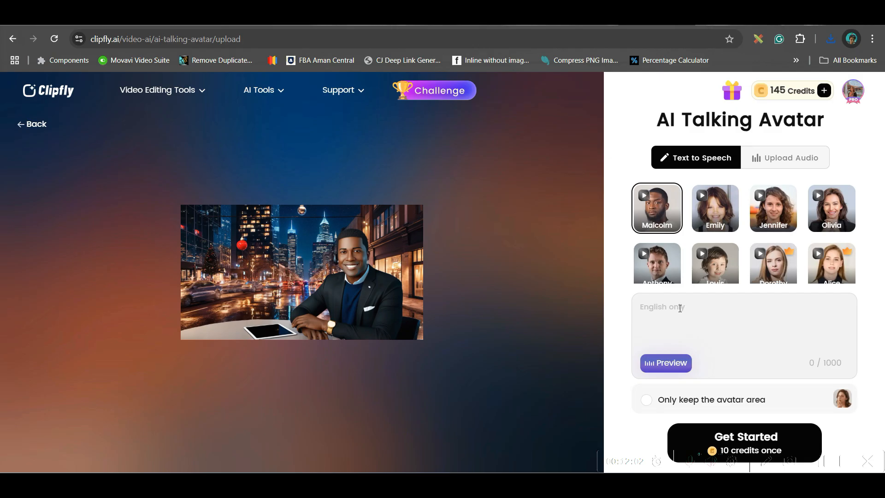
Enter the script 'AI will revolutionize the film industry in the next 10 years...', preview it and start generating.
{"action": "type", "text": "AI will revolutionize the film industry in the next 10 years, transforming storytelling, production, and creativity—where imagination meets limitless technology."}
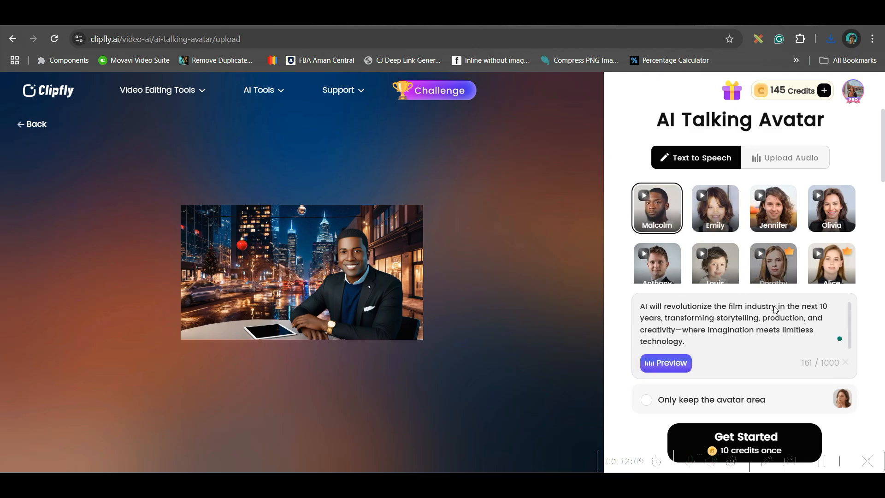
{"action": "mouse_move", "coordinate": [692, 408]}
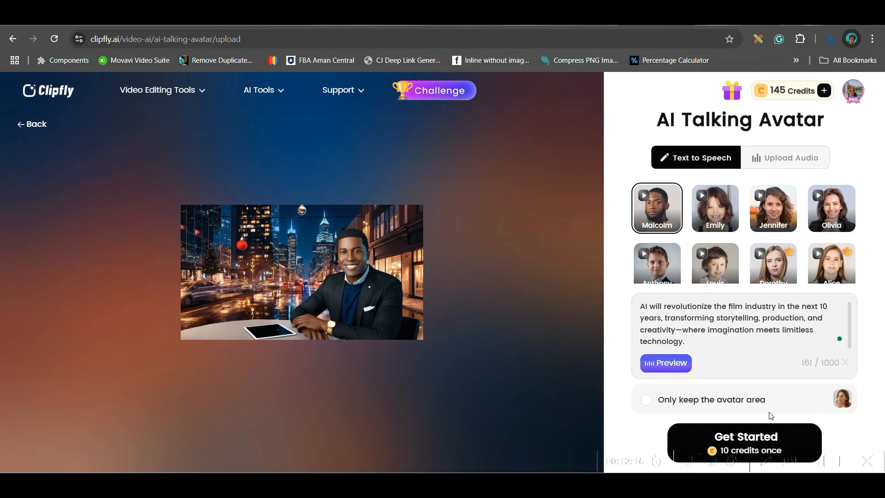
{"action": "left_click", "coordinate": [665, 364]}
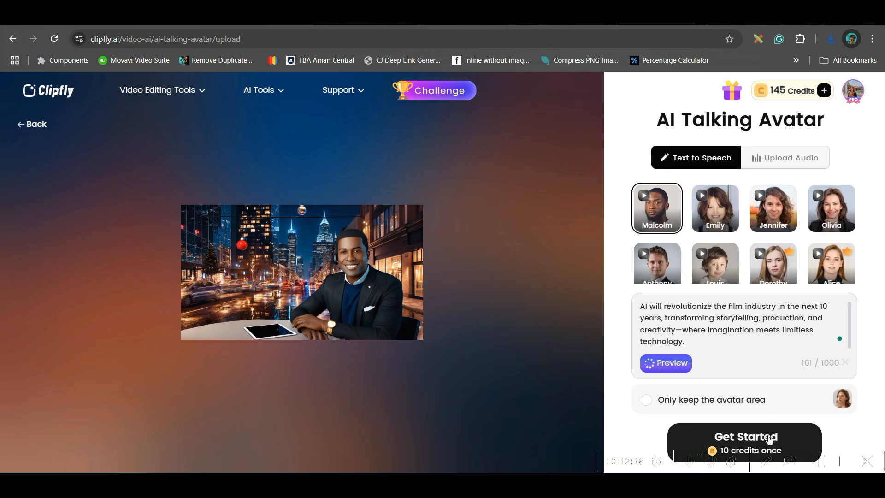
{"action": "left_click", "coordinate": [744, 444]}
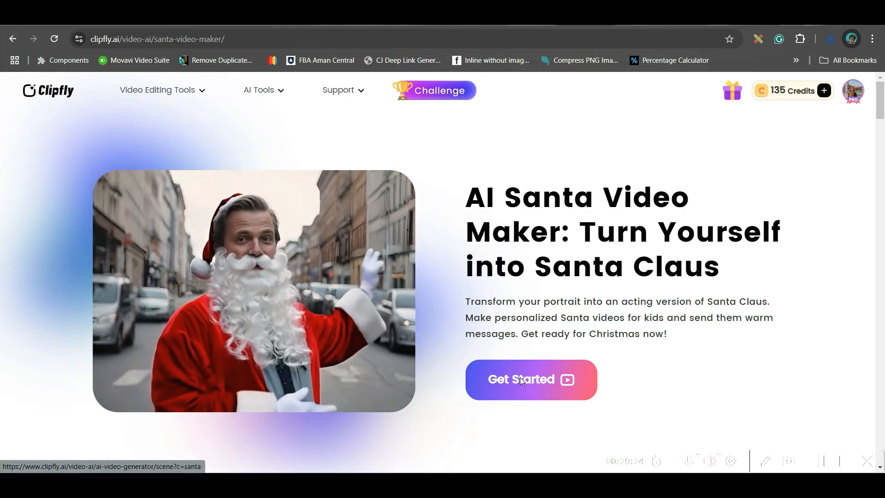
Upload portrait 3 into the Santa video maker workspace.
{"action": "left_click", "coordinate": [530, 379]}
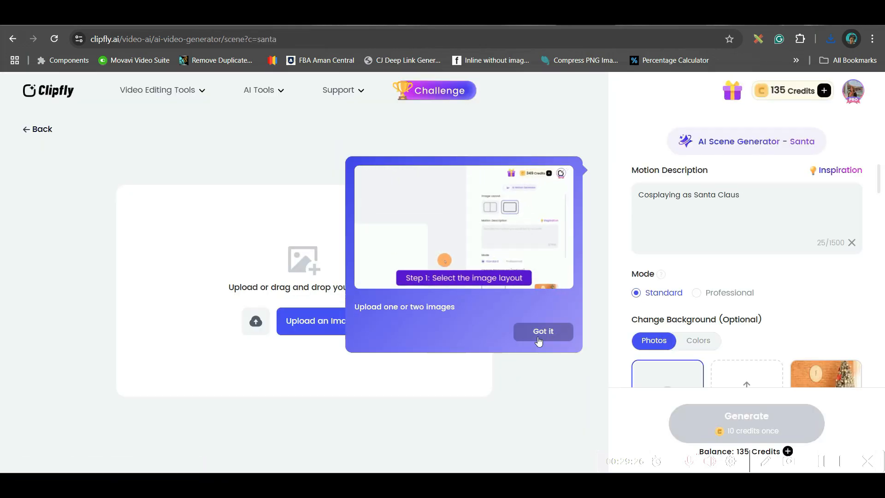
{"action": "left_click", "coordinate": [542, 331]}
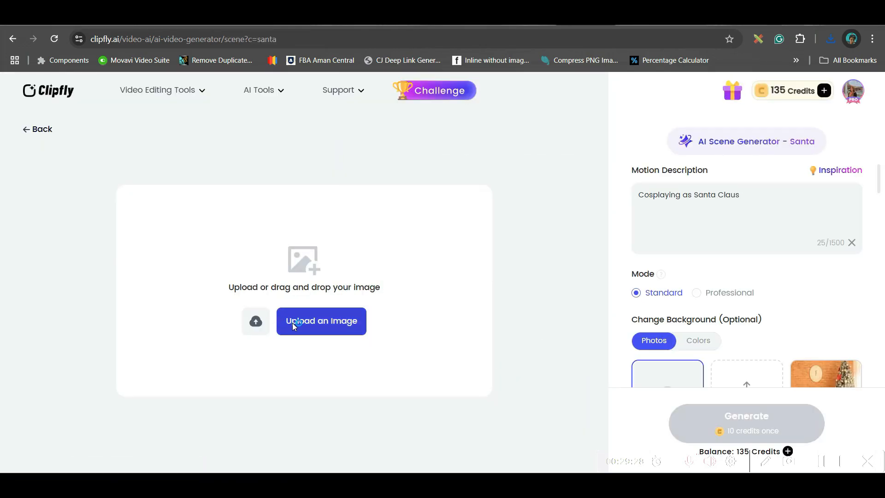
{"action": "left_click", "coordinate": [321, 321]}
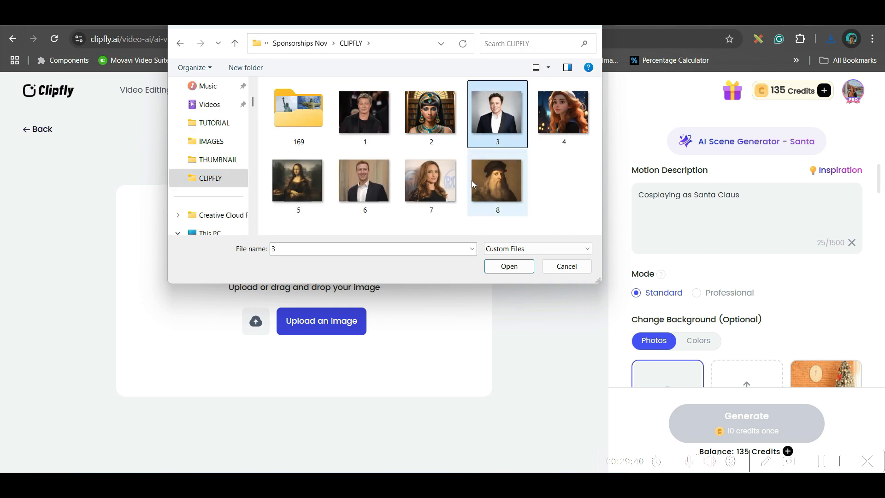
{"action": "left_click", "coordinate": [507, 266]}
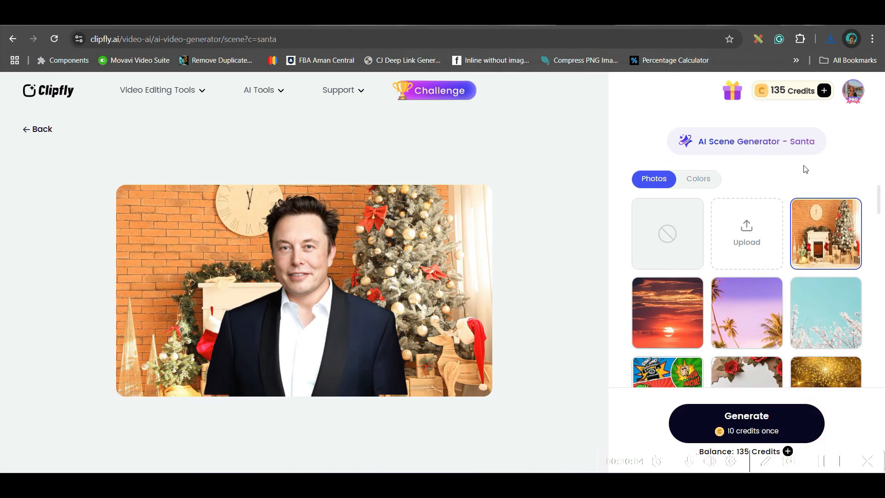
Generate the Santa scene in Professional quality and check it in My WorkSpace.
{"action": "left_click", "coordinate": [839, 170]}
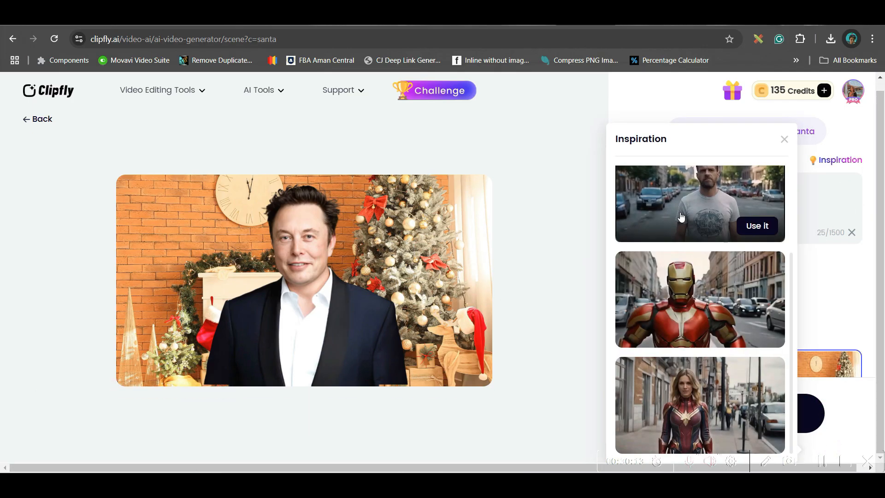
{"action": "left_click", "coordinate": [784, 139]}
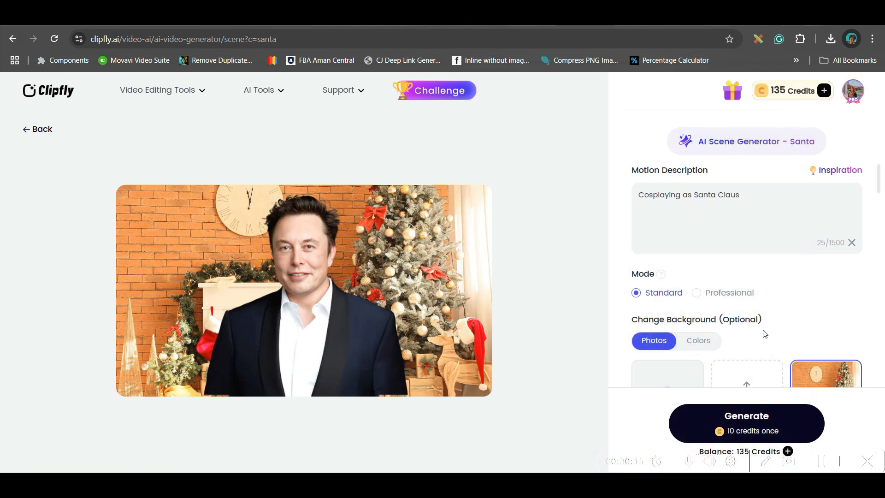
{"action": "left_click", "coordinate": [696, 293]}
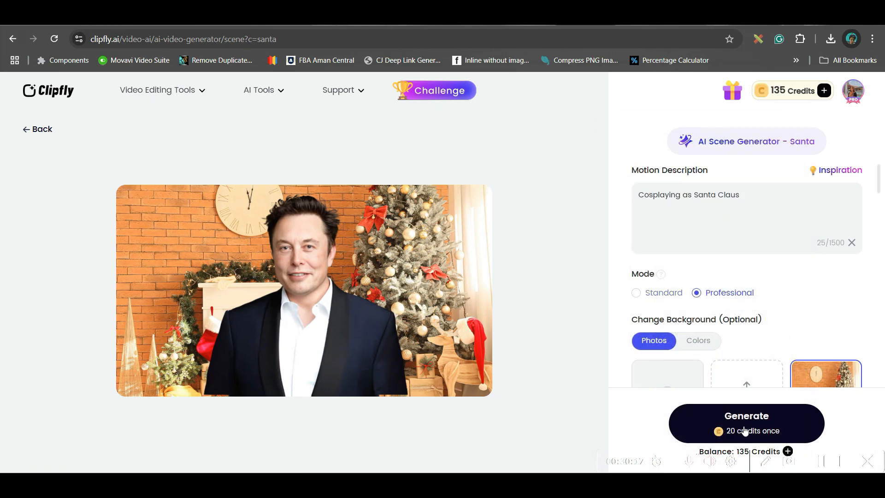
{"action": "left_click", "coordinate": [746, 423]}
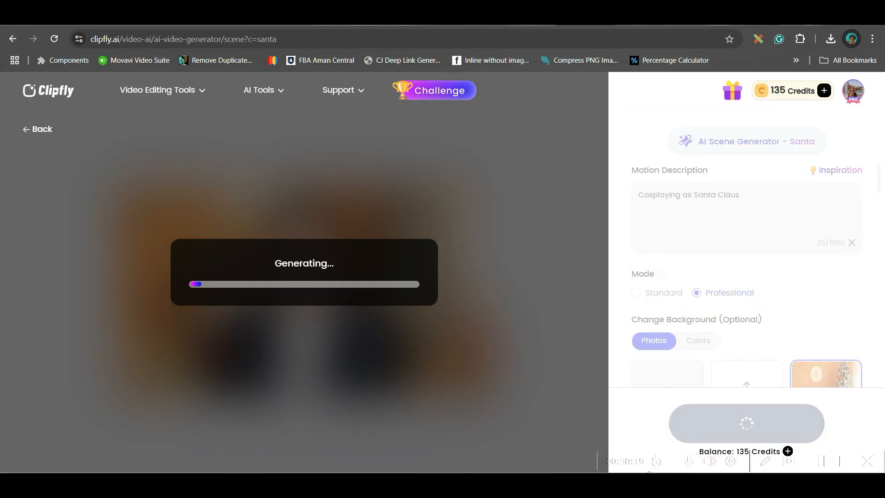
{"action": "left_click", "coordinate": [745, 423]}
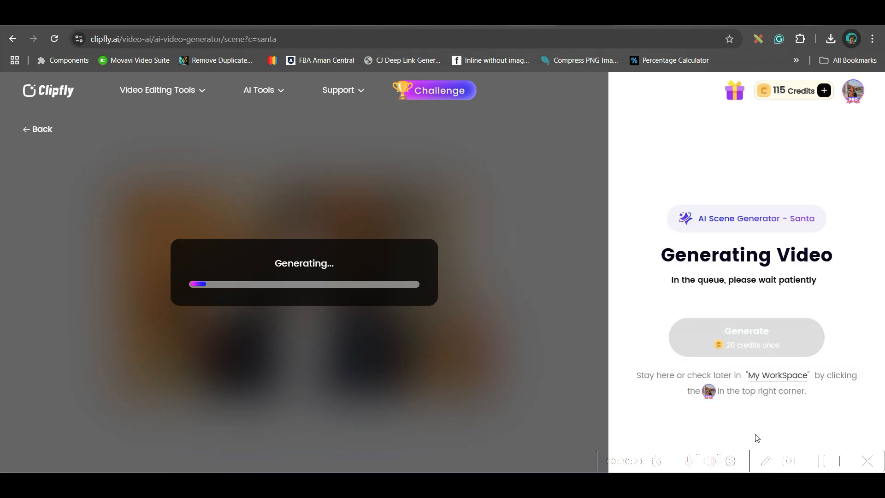
{"action": "mouse_move", "coordinate": [778, 375]}
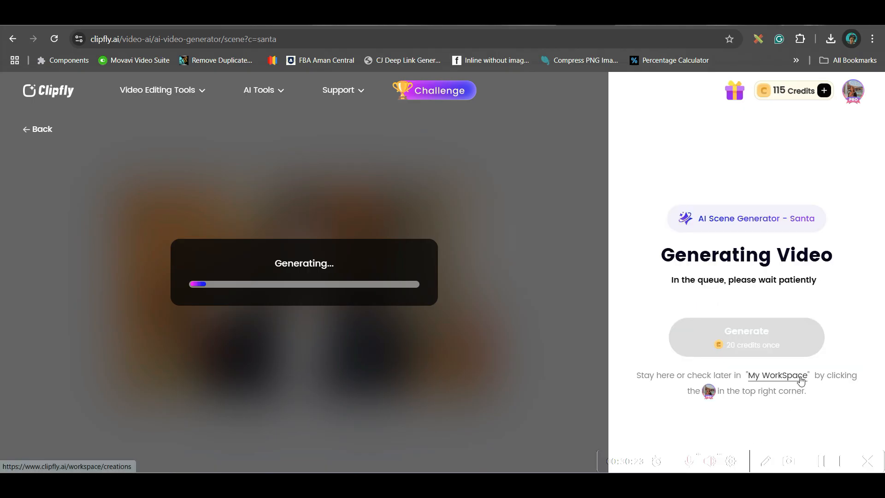
{"action": "left_click", "coordinate": [259, 90]}
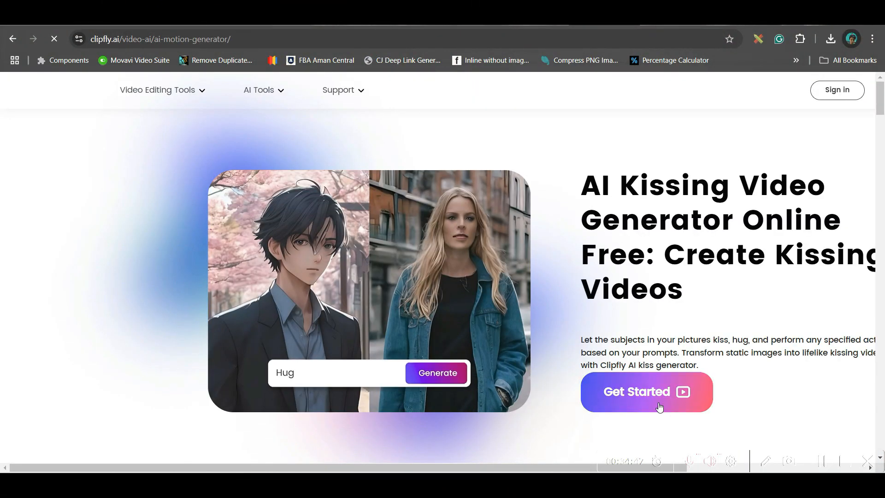
Load the combined da Vinci–Mona Lisa picture with a 'Hug' prompt in Professional quality.
{"action": "left_click", "coordinate": [646, 392]}
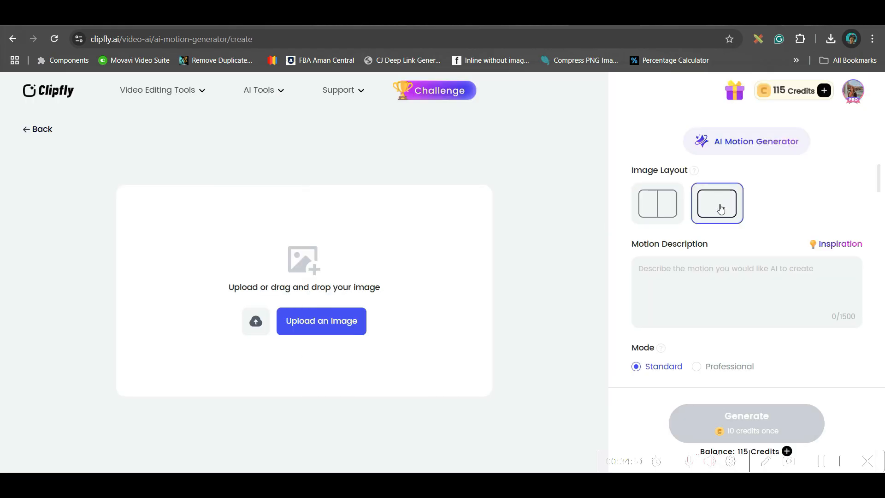
{"action": "left_click", "coordinate": [321, 321]}
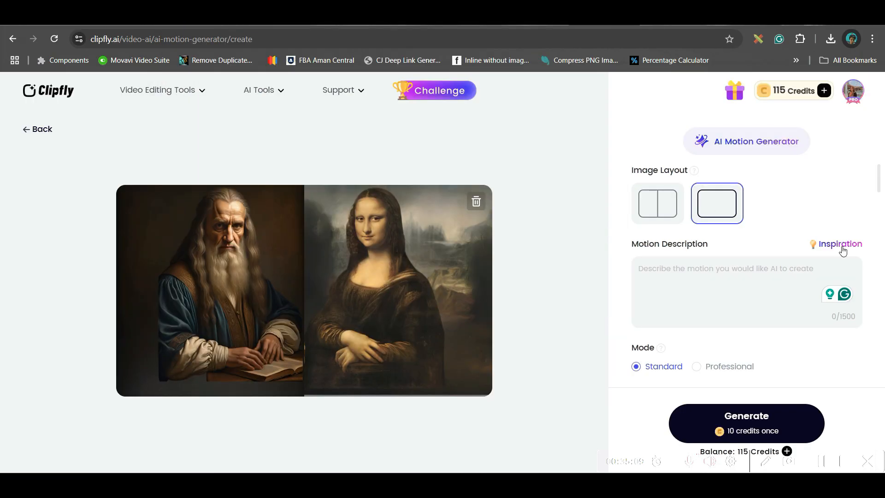
{"action": "type", "text": "Hug"}
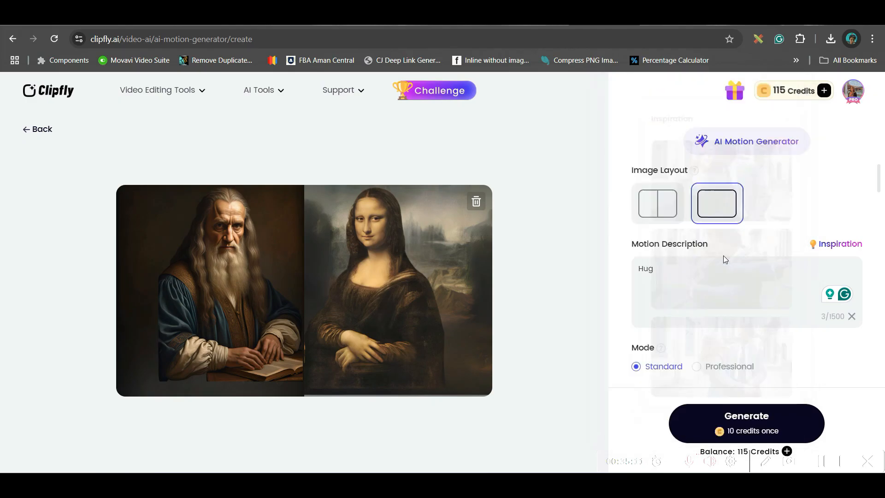
{"action": "left_click", "coordinate": [697, 366]}
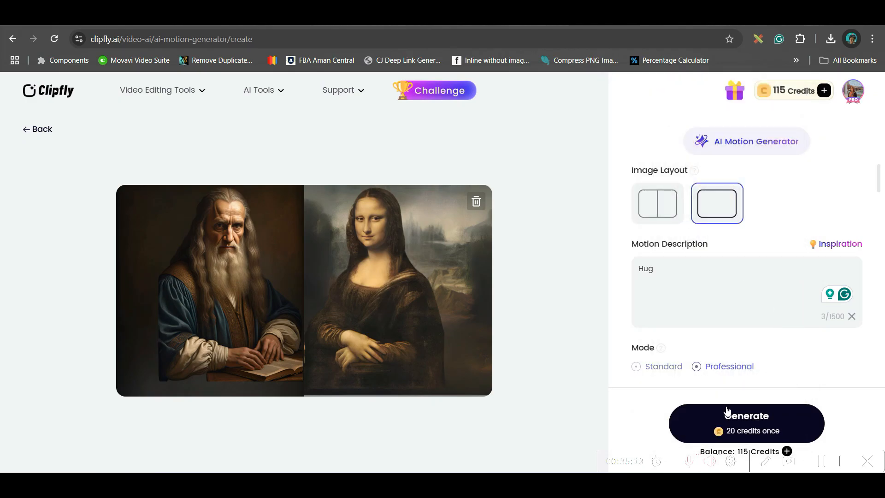